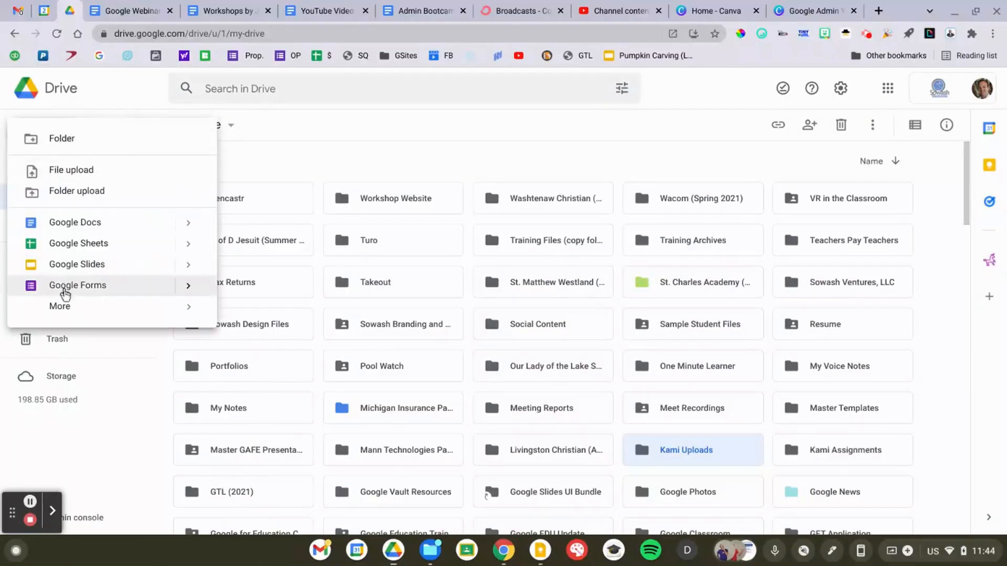
Create a new jam from Drive via New > More > Google Jamboard and rename it 'Gratefulness Wall'
left_click(60, 306)
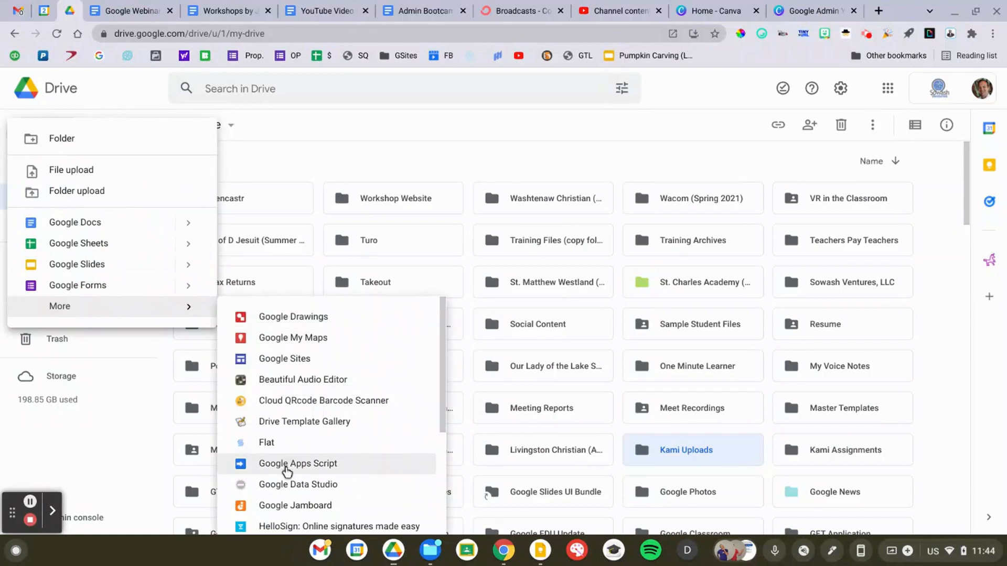
left_click(294, 506)
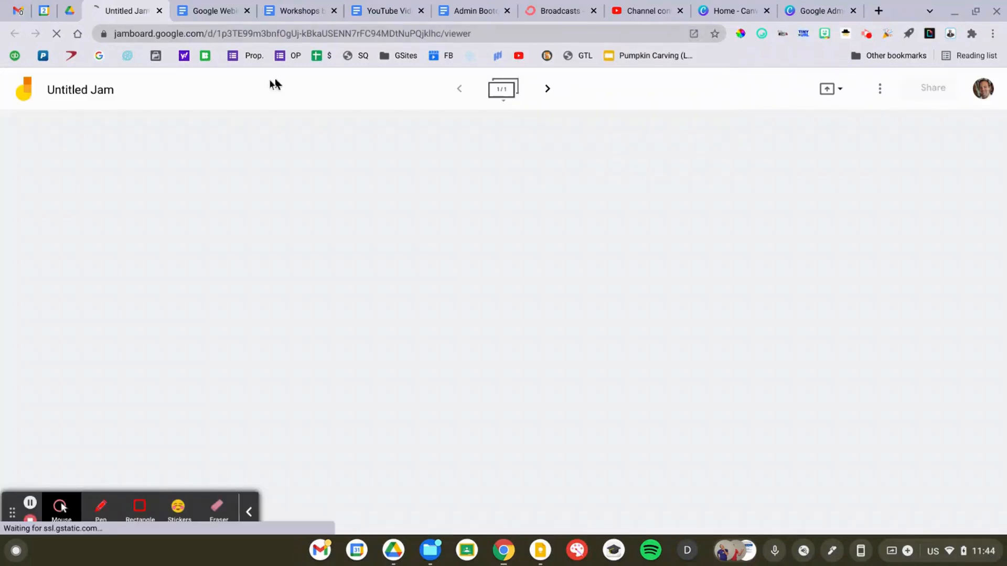
left_click(81, 89)
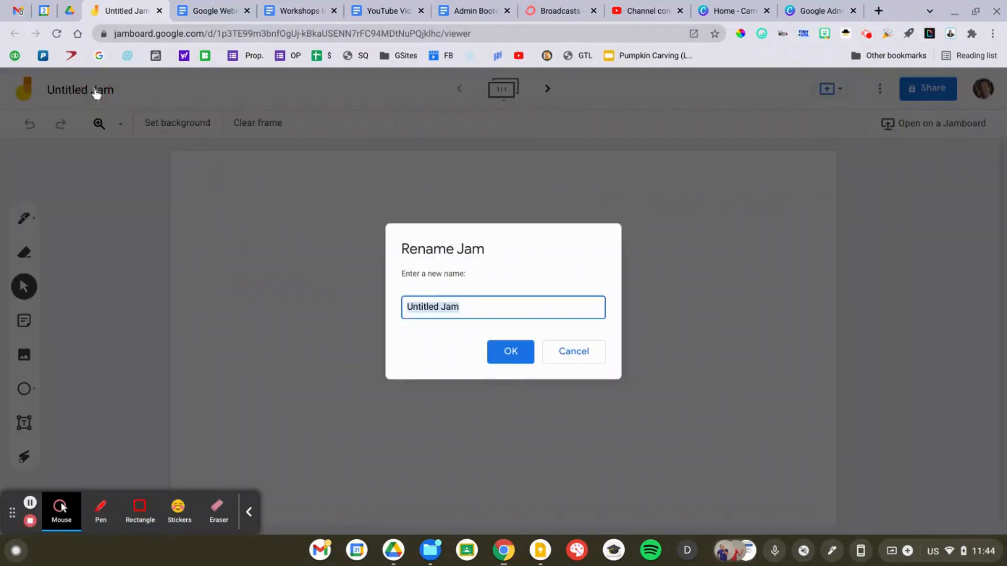
type("Gratefulnes")
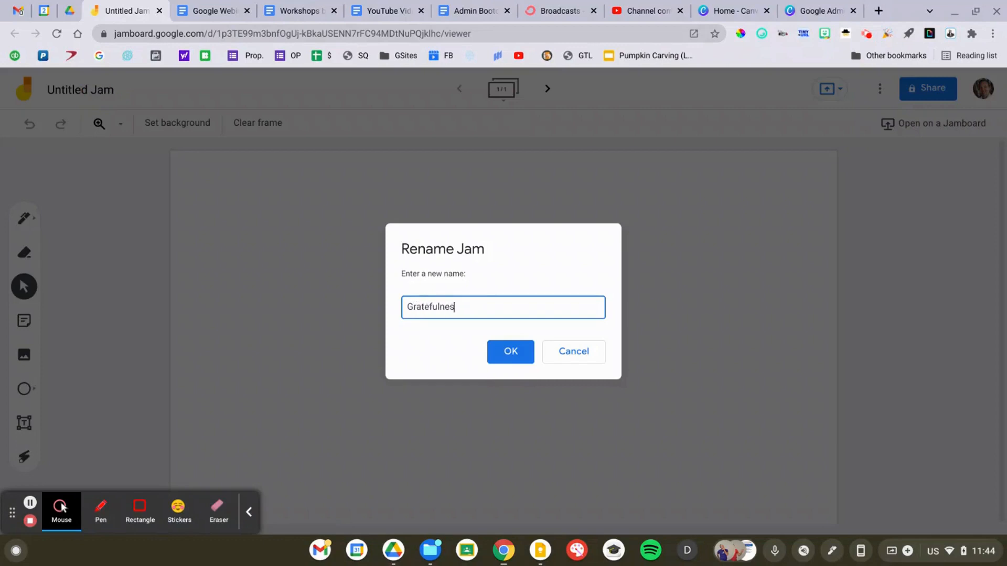
left_click(511, 351)
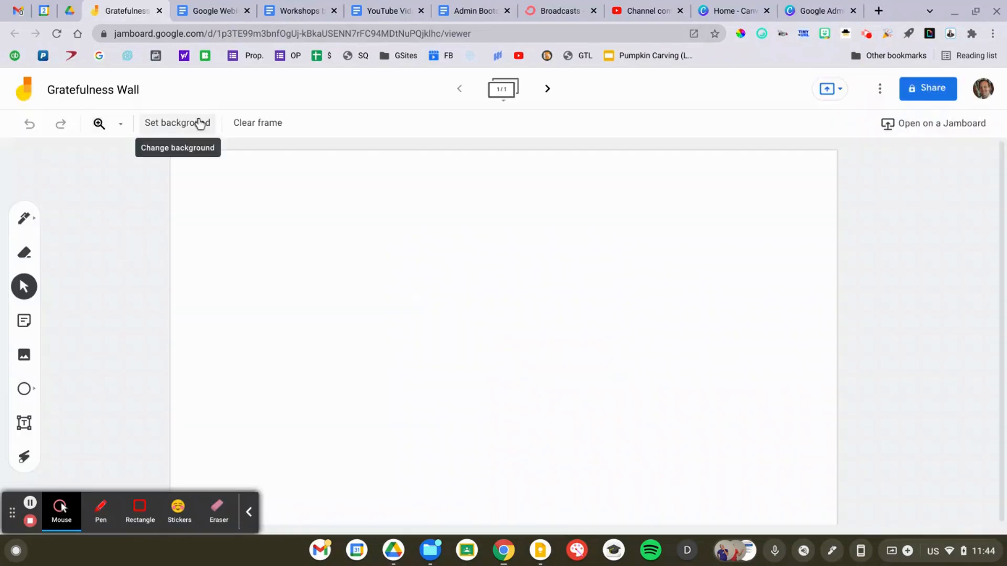
Apply a 'blue gradient' image-search result as the frame background
left_click(176, 122)
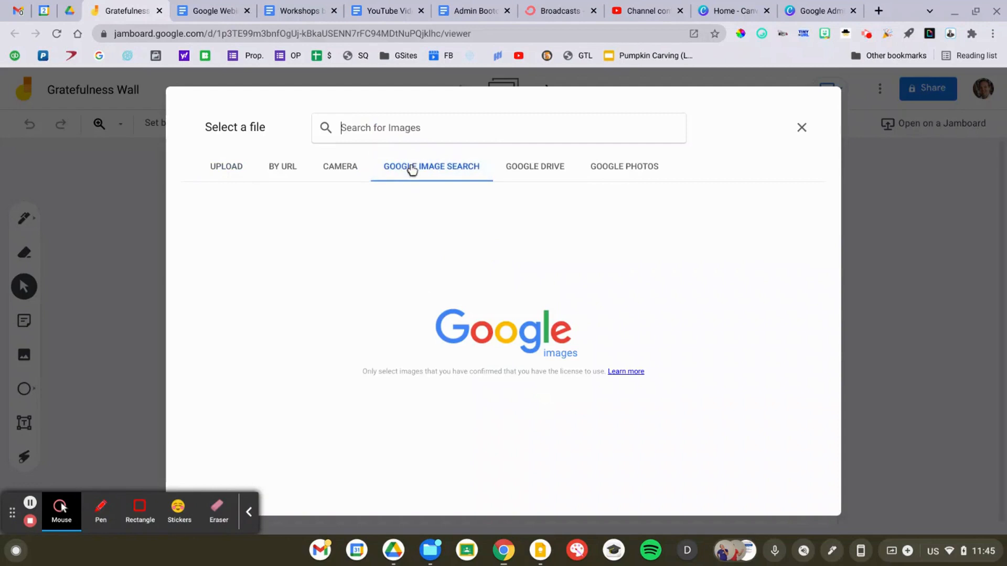
type("blue gradient")
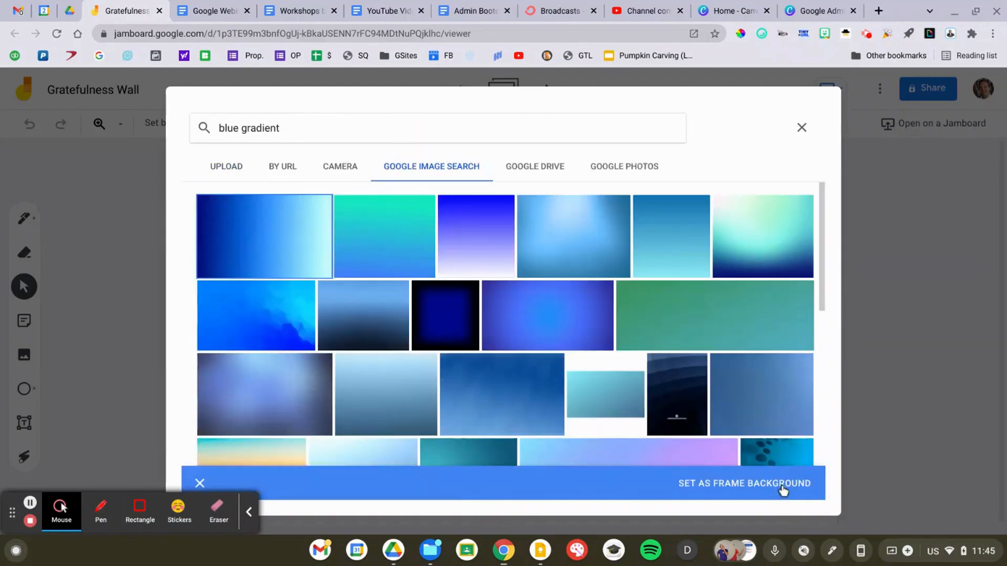
left_click(745, 484)
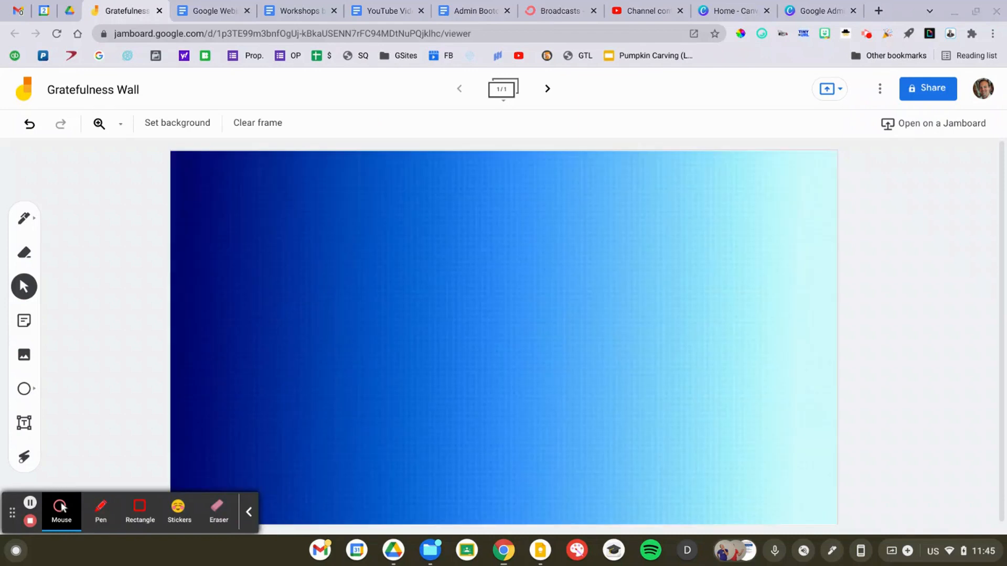
mouse_move(42, 333)
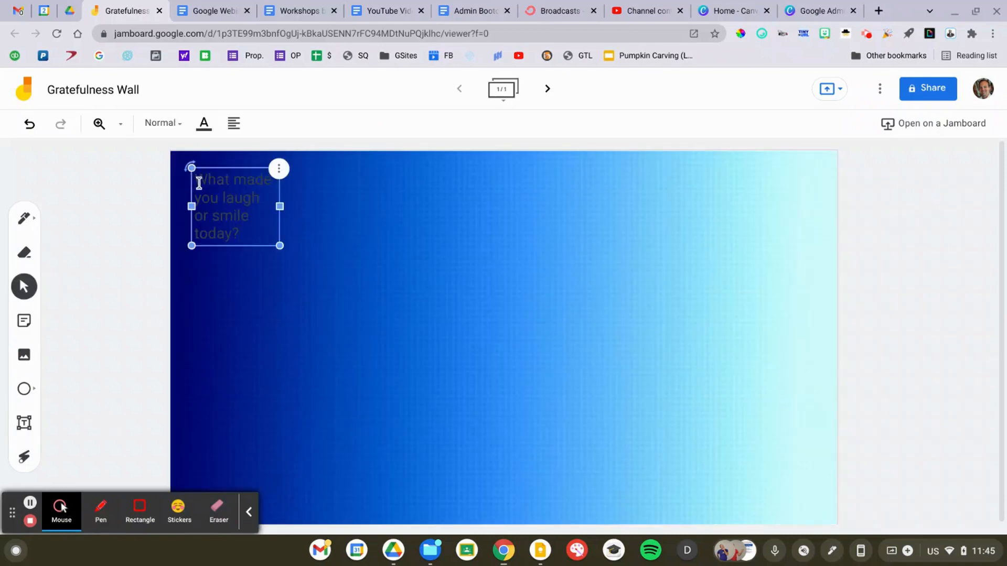
Colour the 'What made you laugh or smile today?' text yellow and add a laughing Bitmoji
left_click(203, 124)
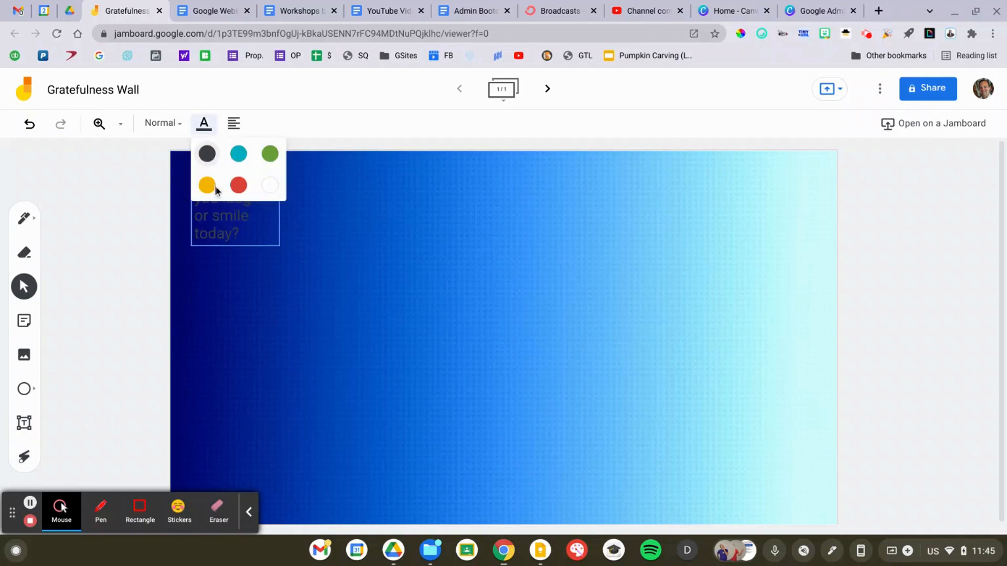
left_click(207, 184)
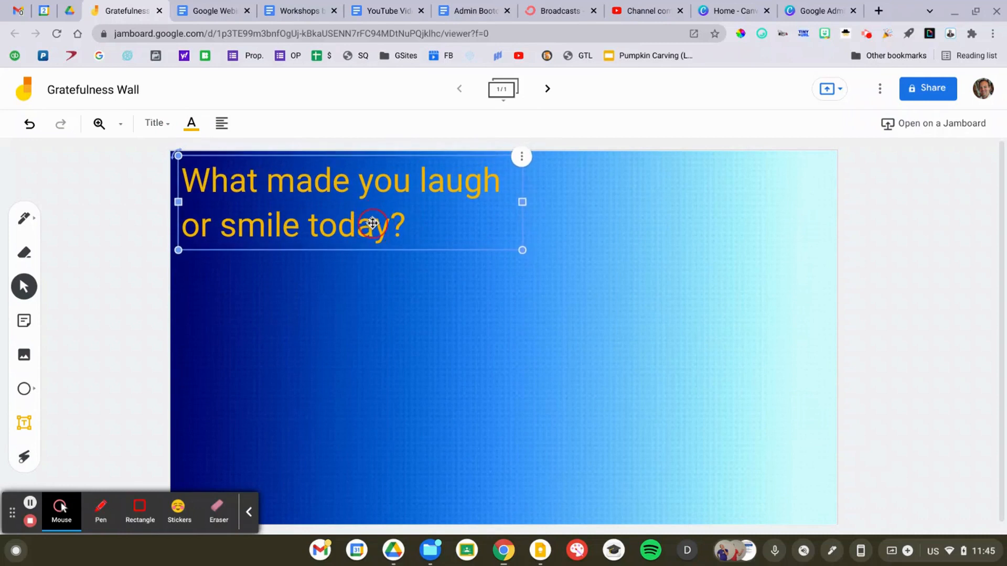
left_click(823, 33)
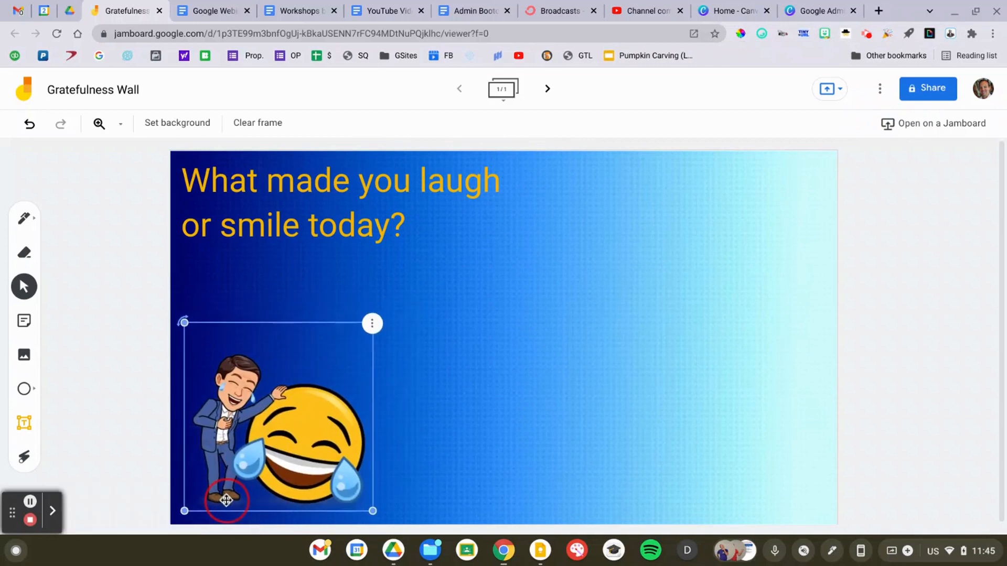
Add a second frame with an orange-yellow wave gradient background
left_click(547, 88)
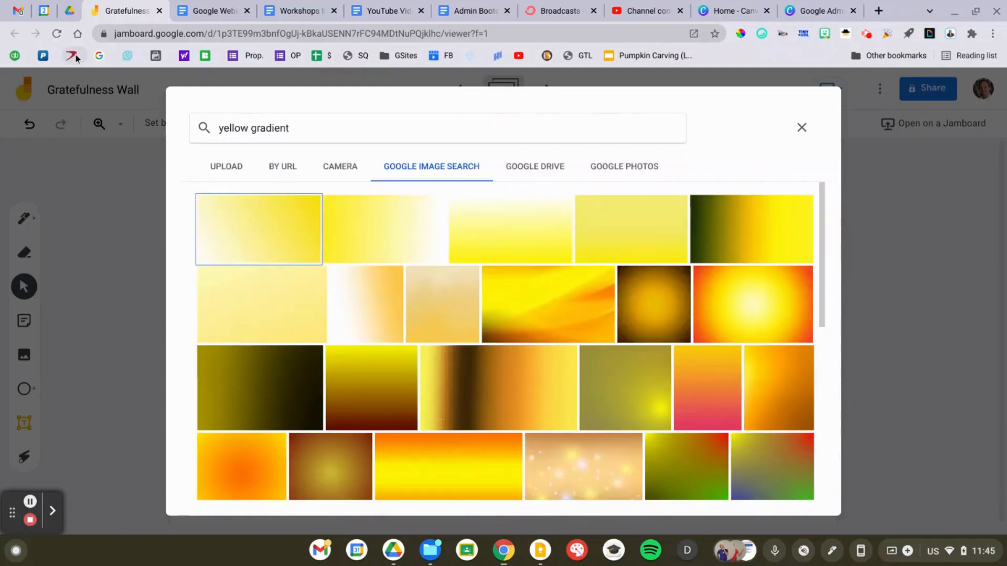
left_click(547, 304)
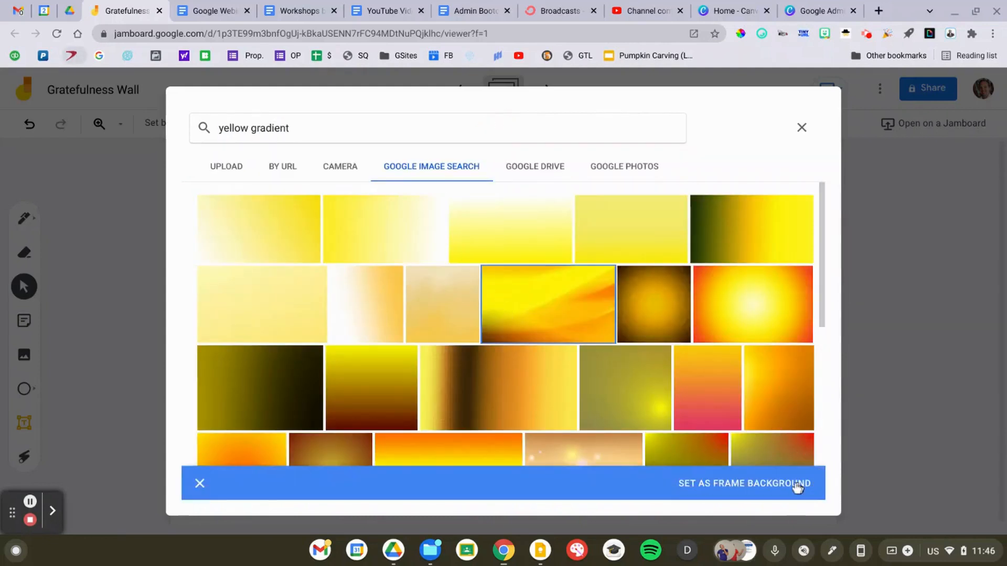
left_click(745, 483)
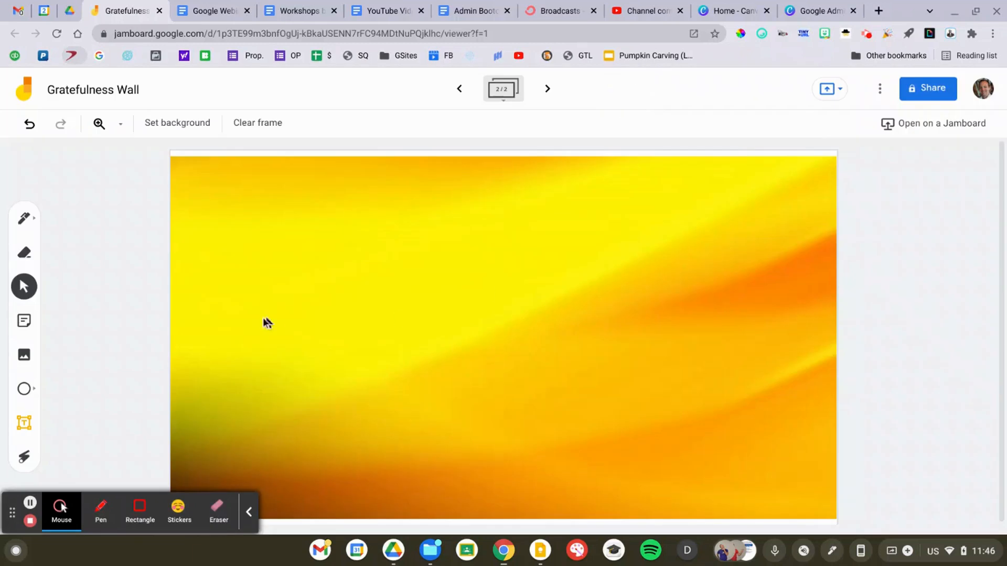
Add the 'What relationships are you grateful for?' text and a best-friend Bitmoji
left_click(191, 123)
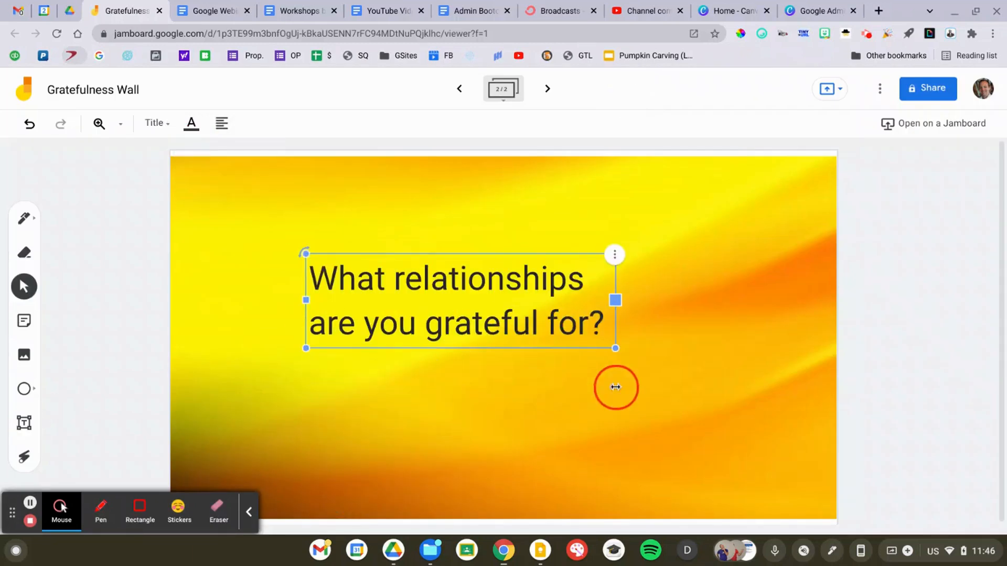
left_click(901, 218)
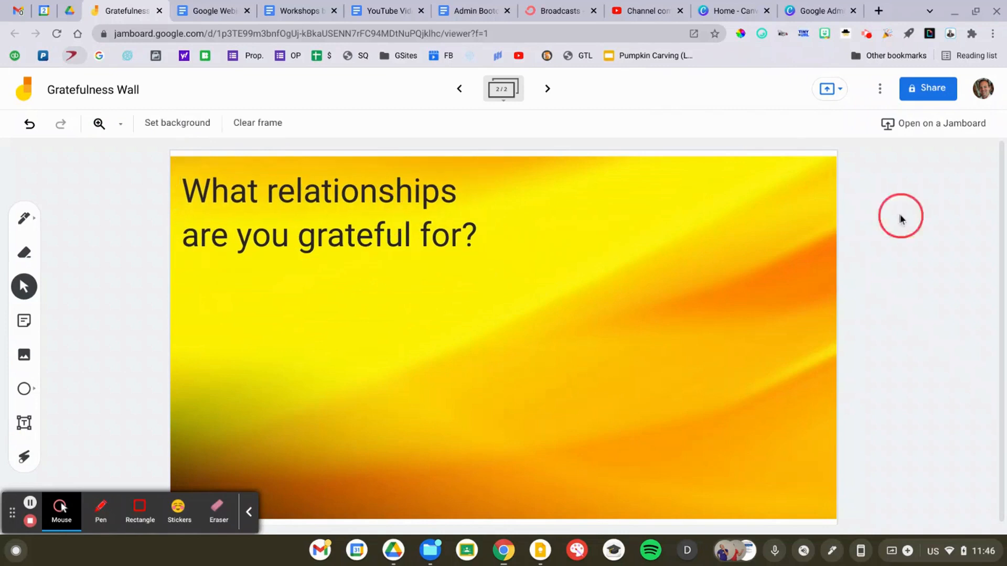
left_click(821, 32)
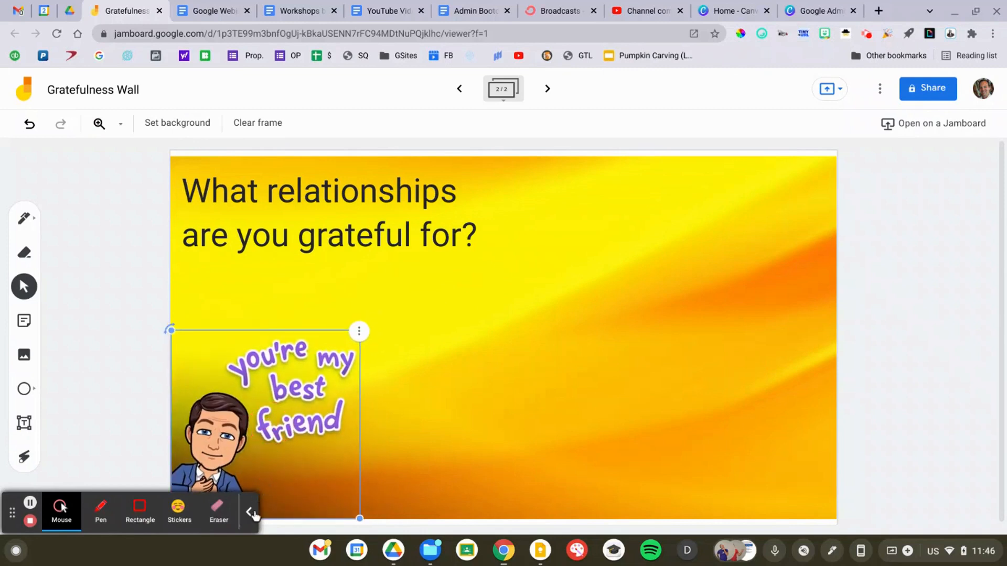
Add a third frame and search image results for a green gradient background
left_click(548, 88)
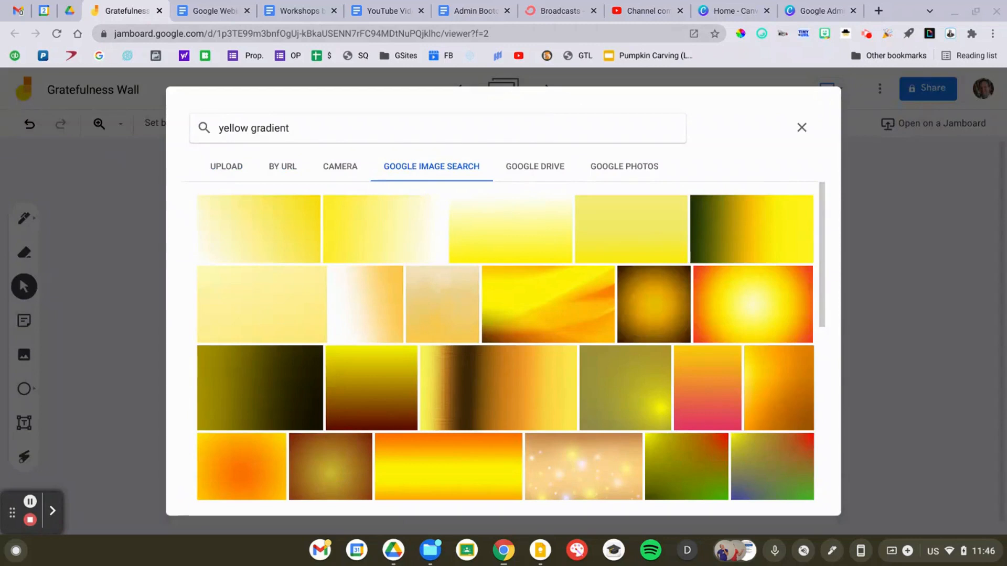
type("gree")
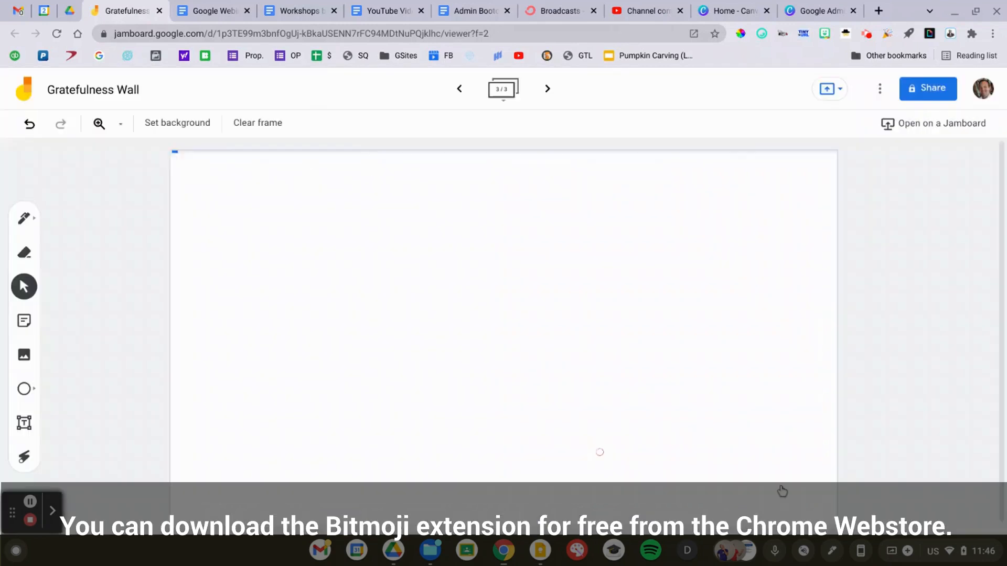
Add the hard-lesson gratitude question and a 'Knowledge is POWER' Bitmoji to the green frame
left_click(177, 123)
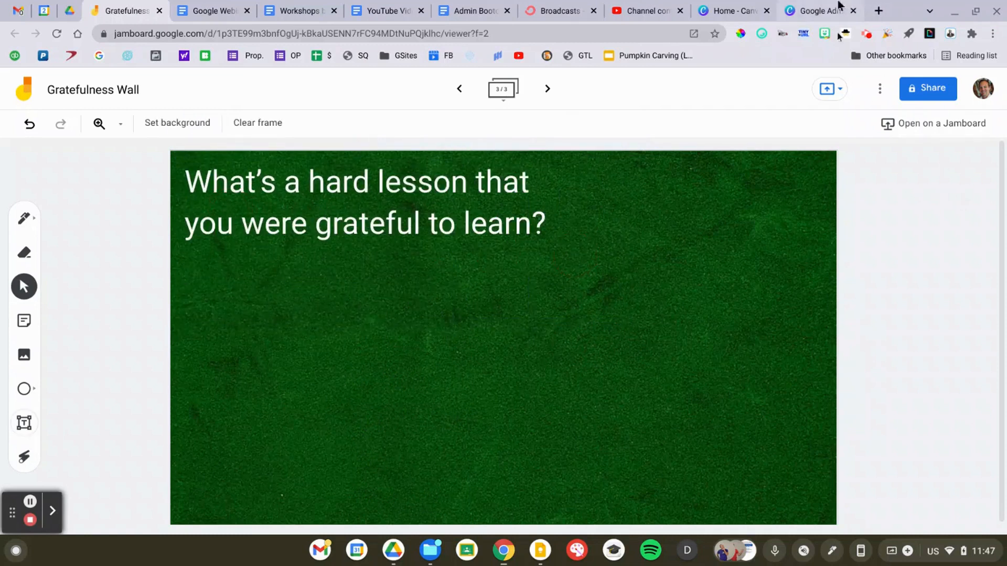
left_click(822, 33)
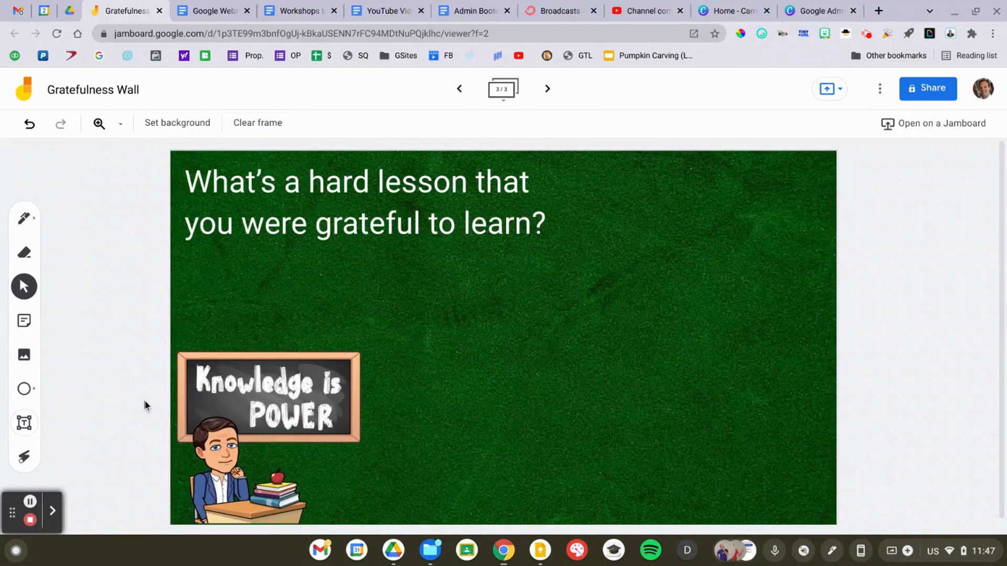
Upload a custom background image for a new frame from the jam's file options
left_click(880, 88)
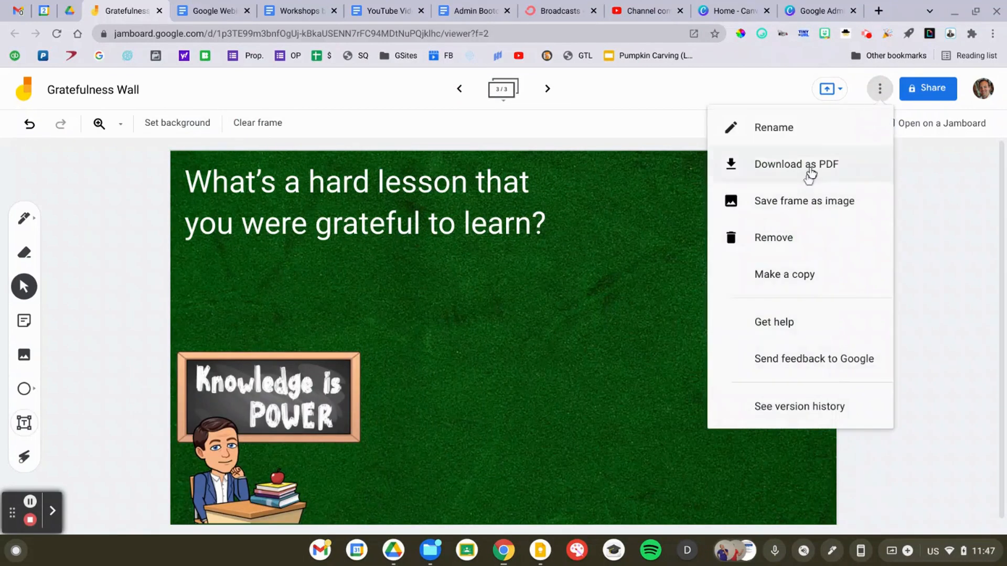
mouse_move(805, 201)
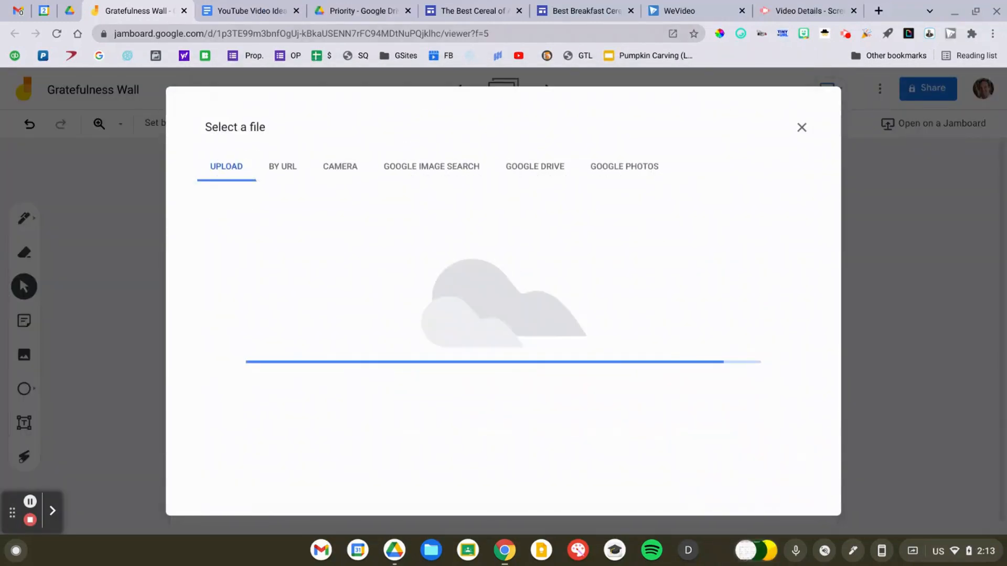
left_click(801, 126)
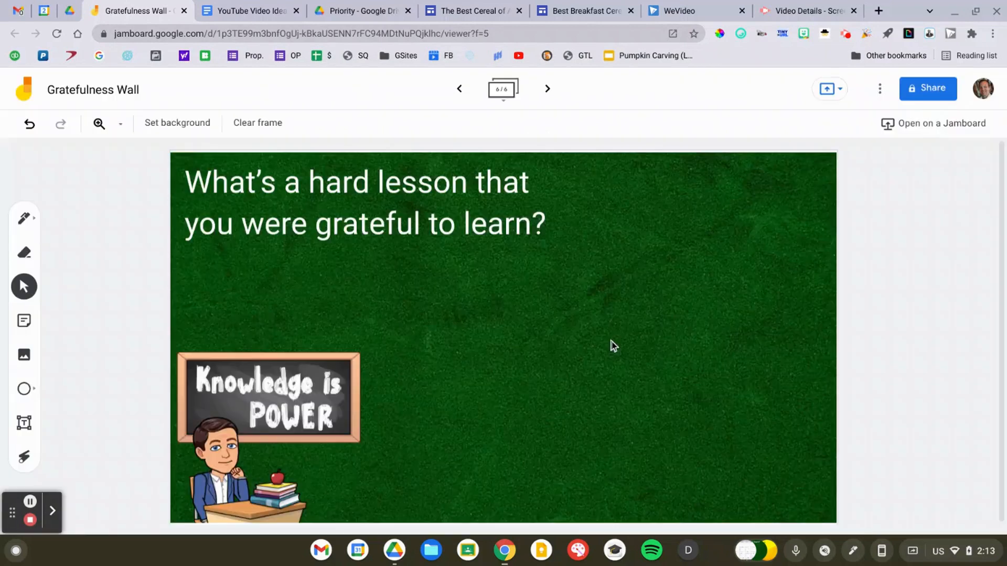
mouse_move(159, 184)
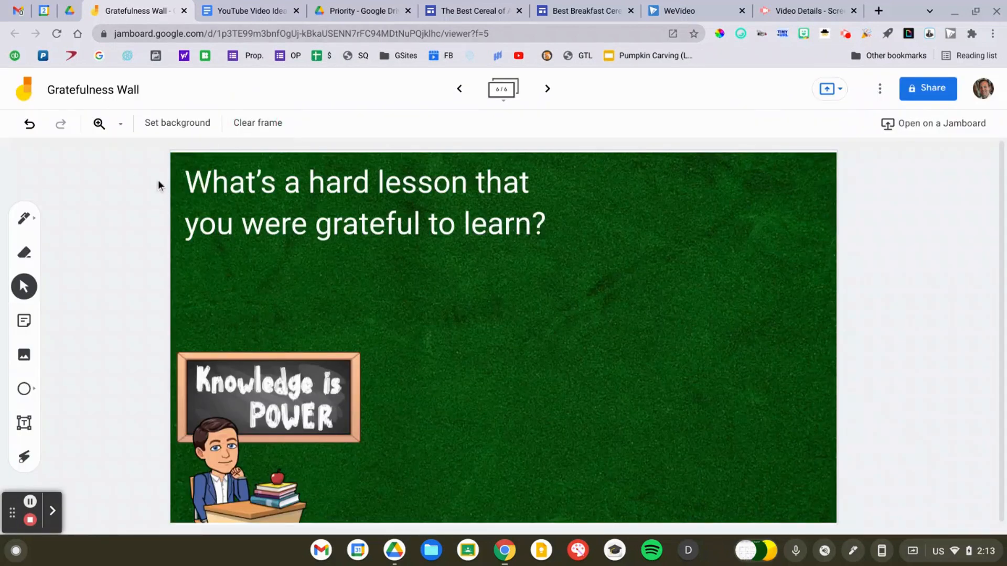
Upload another custom image as the next frame's background via Set background > Image > Upload
left_click(177, 122)
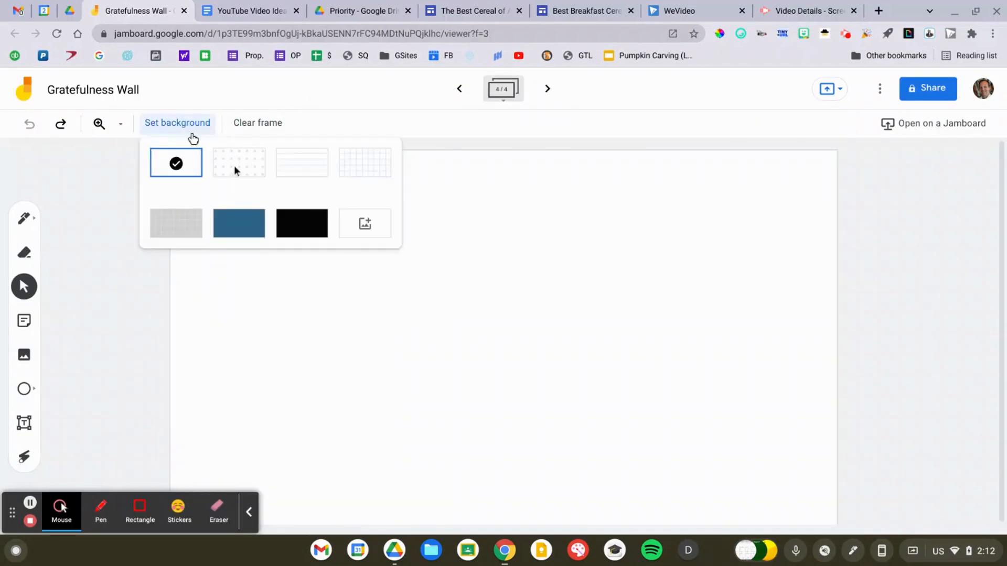
left_click(365, 224)
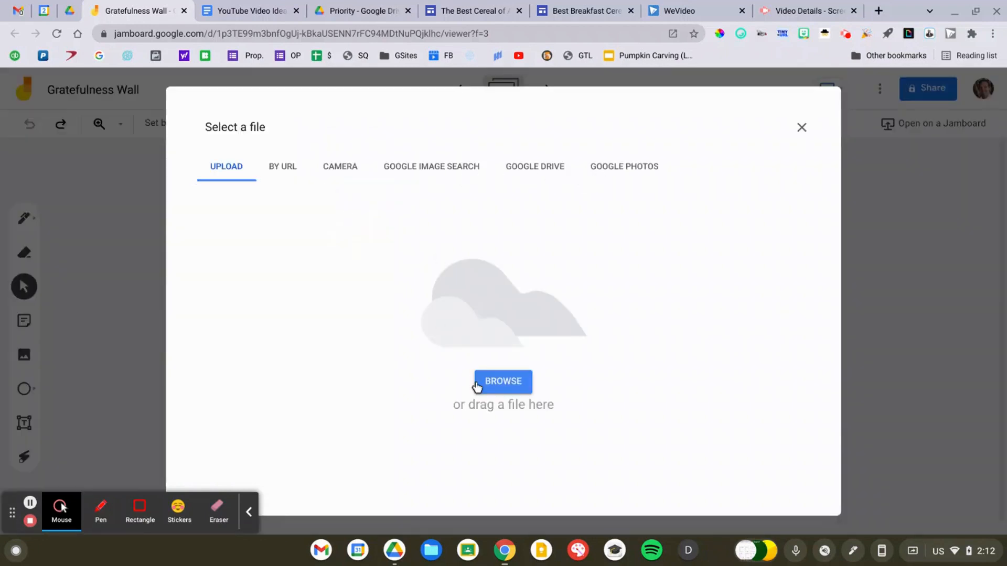
left_click(504, 381)
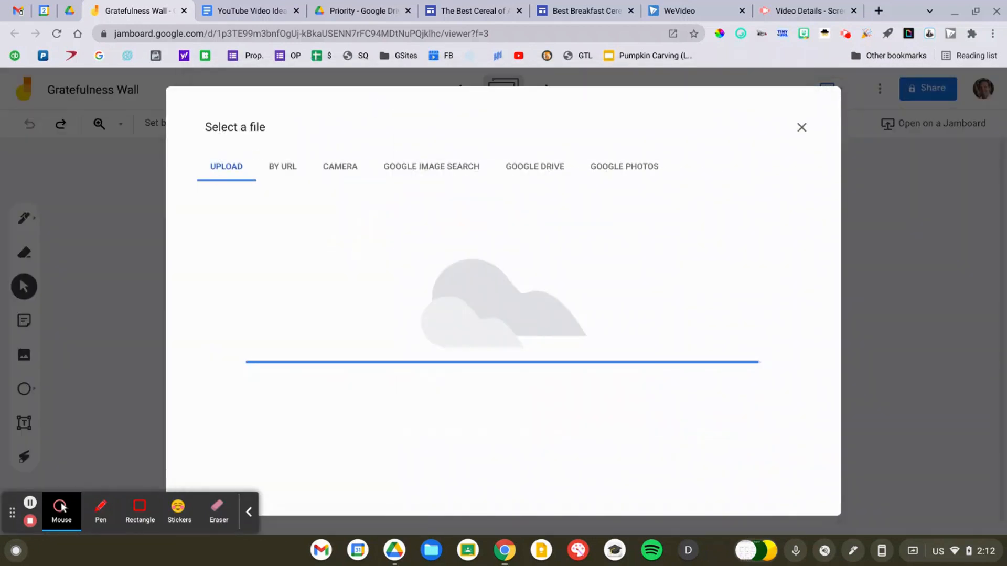
left_click(801, 126)
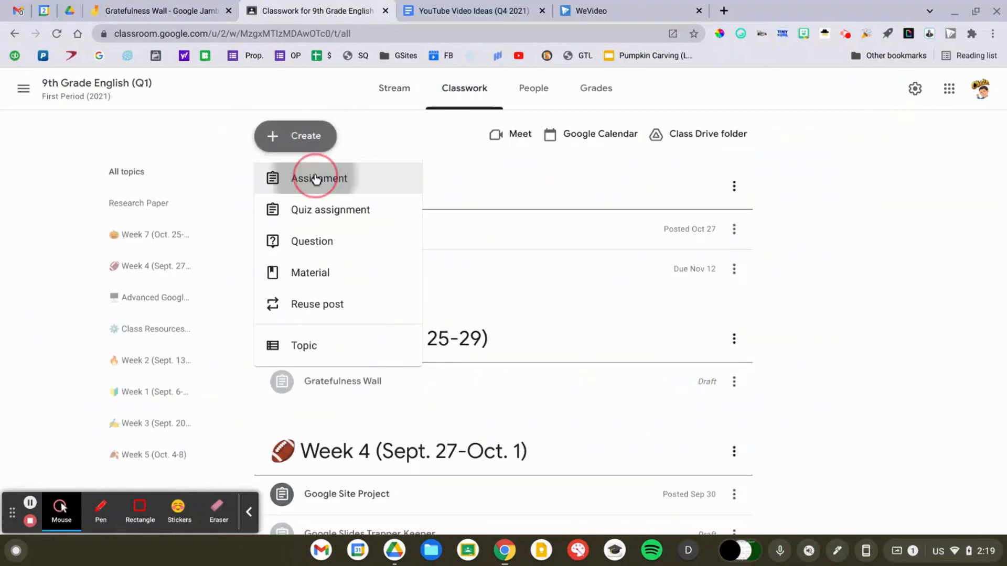
Start a new Gratefulness Wall assignment from Create > Assignment on the Classwork page
left_click(315, 178)
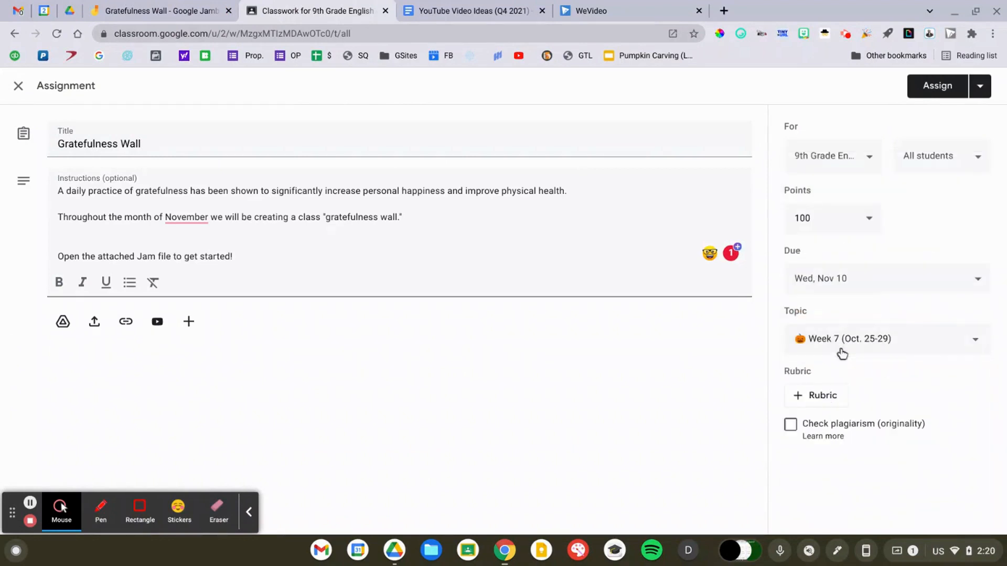
Attach the Gratefulness Wall jam from Drive by searching 'grateful'
left_click(63, 322)
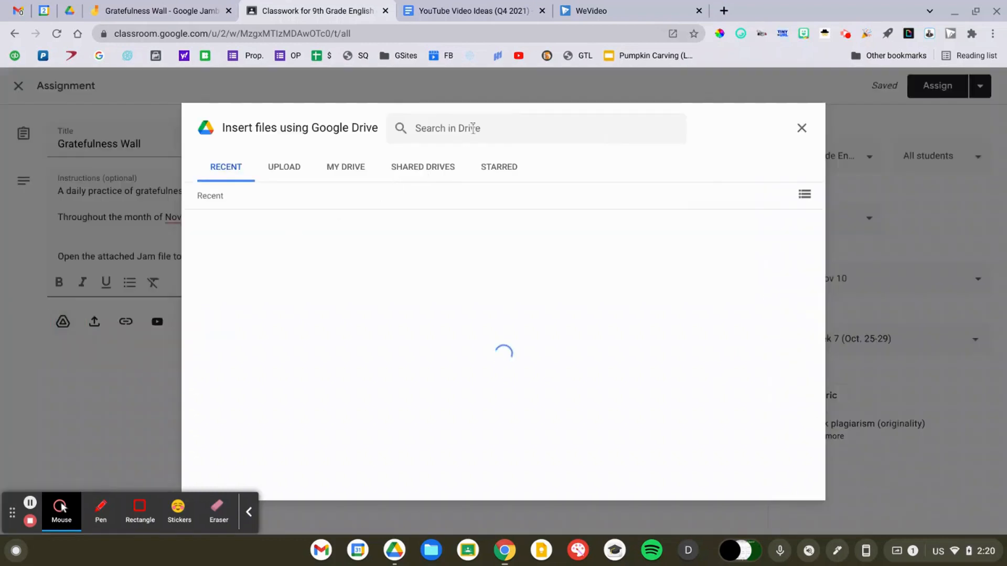
type("grateful")
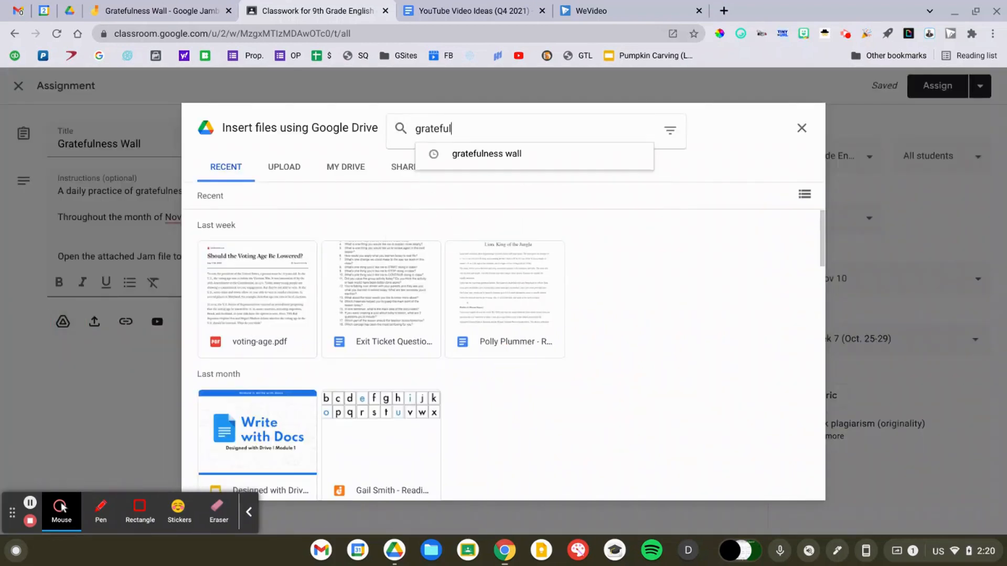
left_click(487, 153)
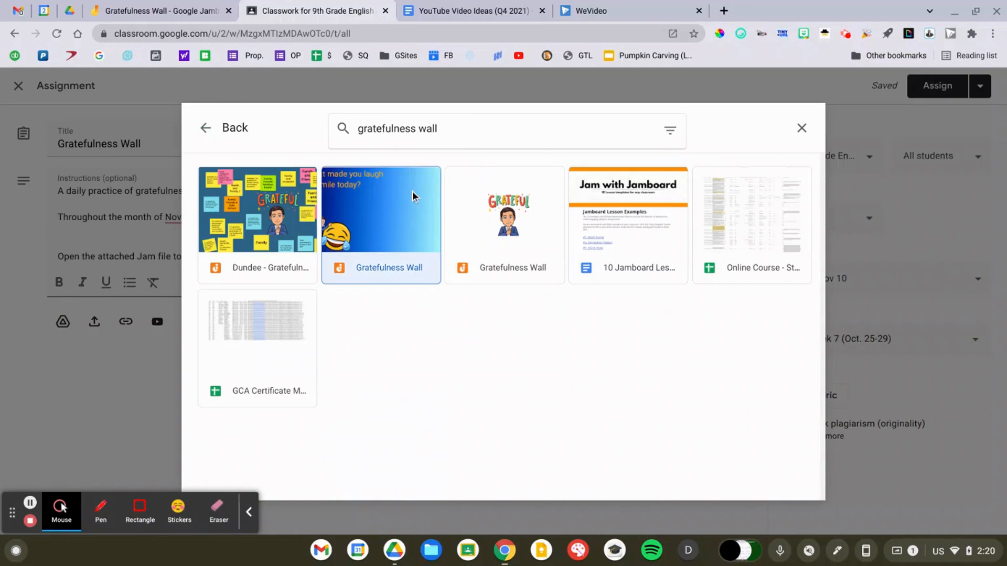
left_click(380, 218)
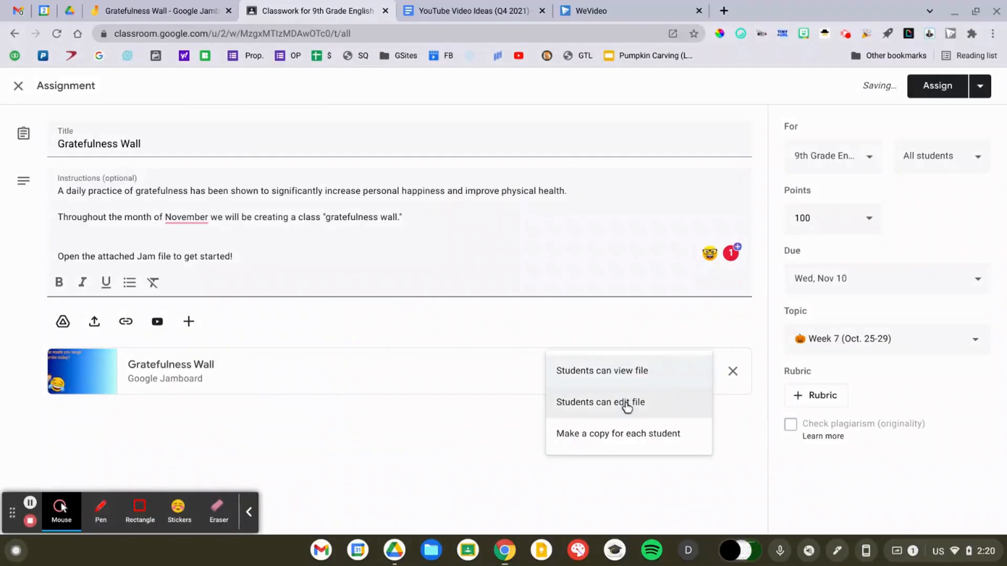
Set the attachment to 'Students can edit file' and assign it to the class
left_click(600, 402)
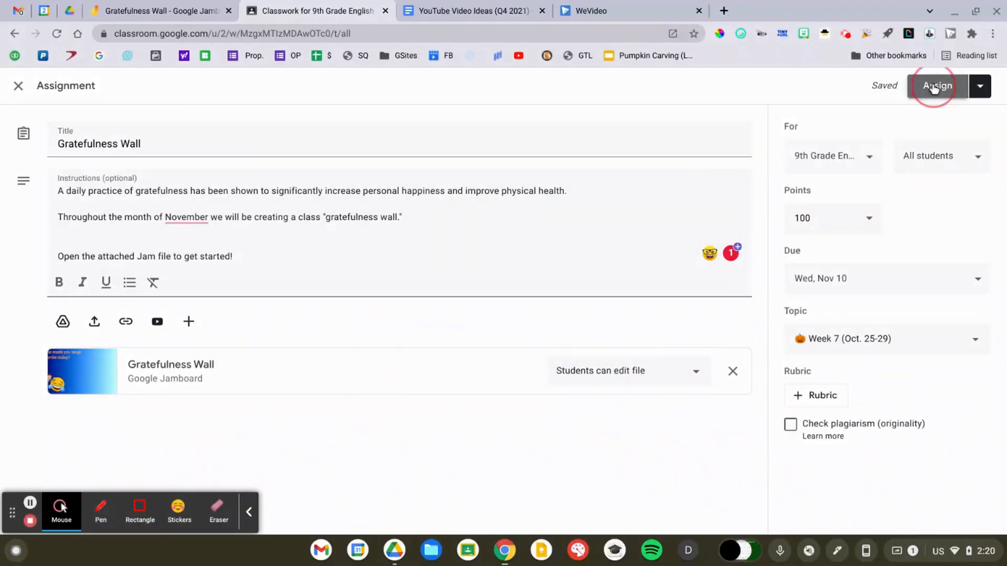
left_click(938, 86)
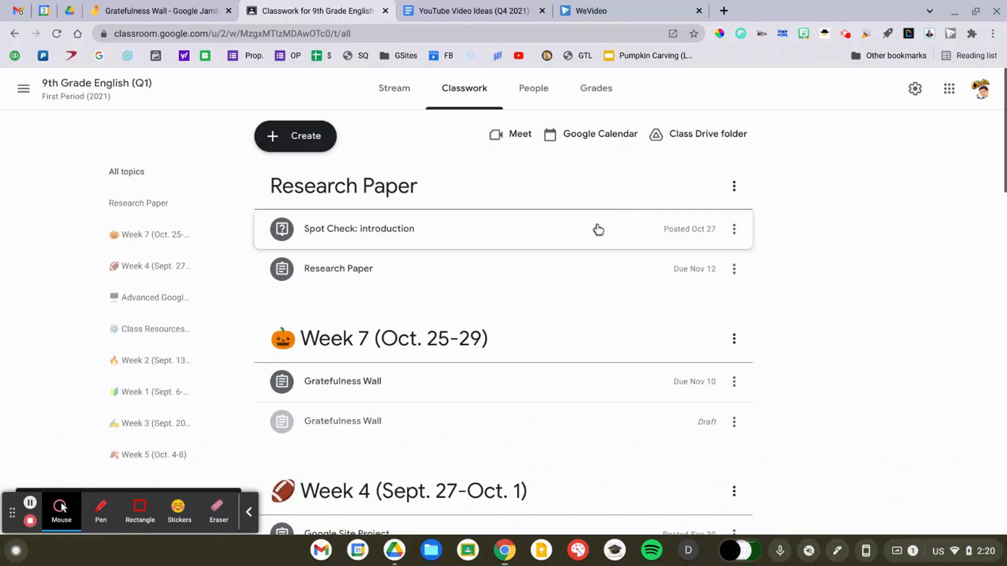